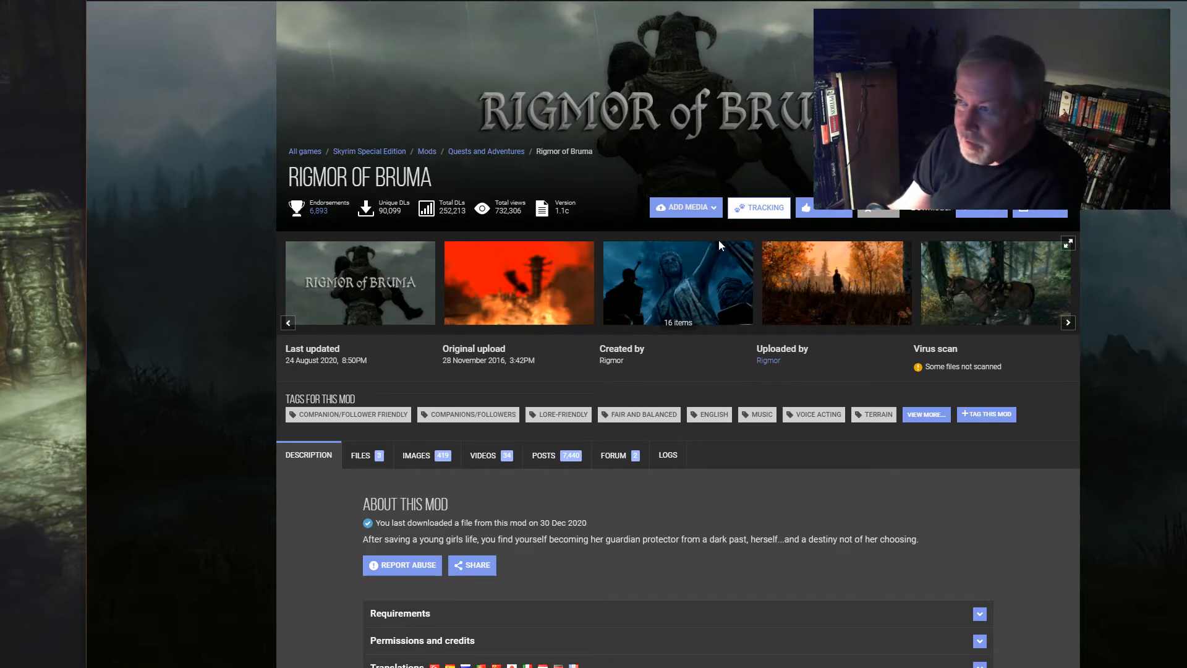
mouse_move(690, 230)
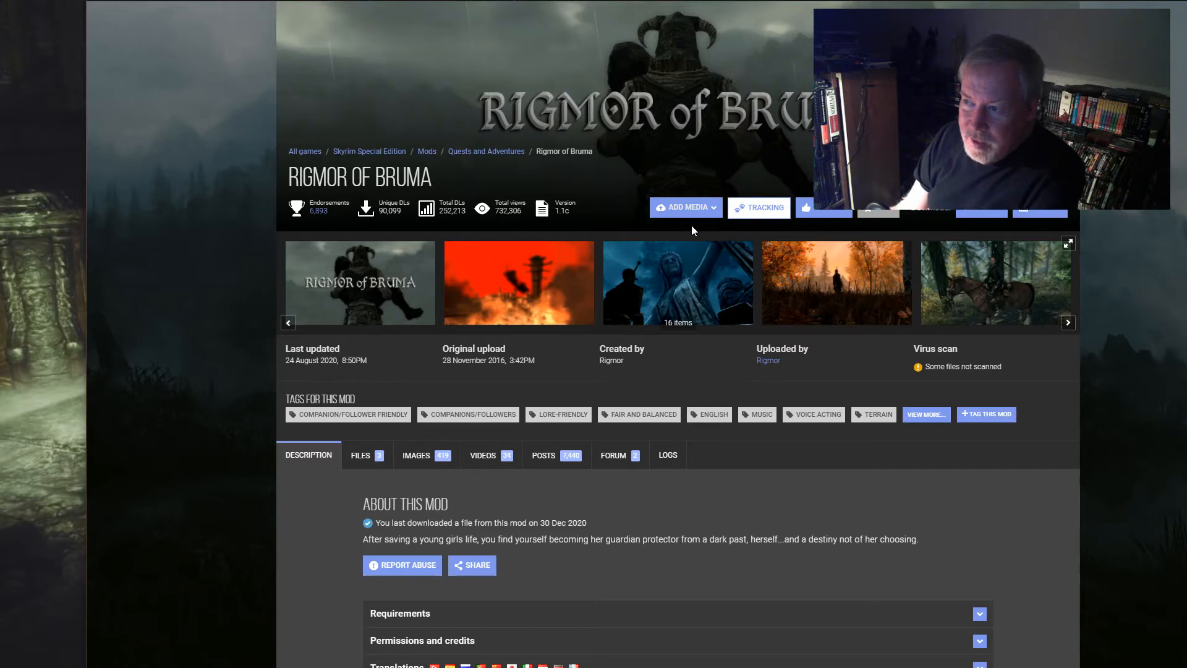
mouse_move(713, 178)
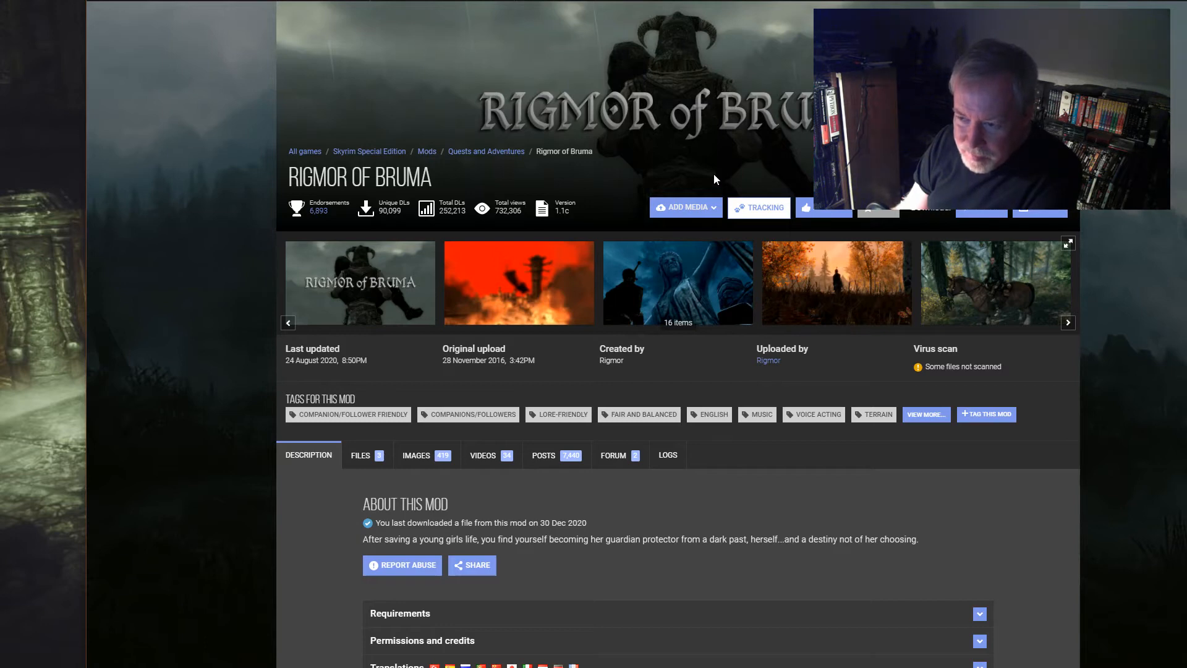
mouse_move(829, 400)
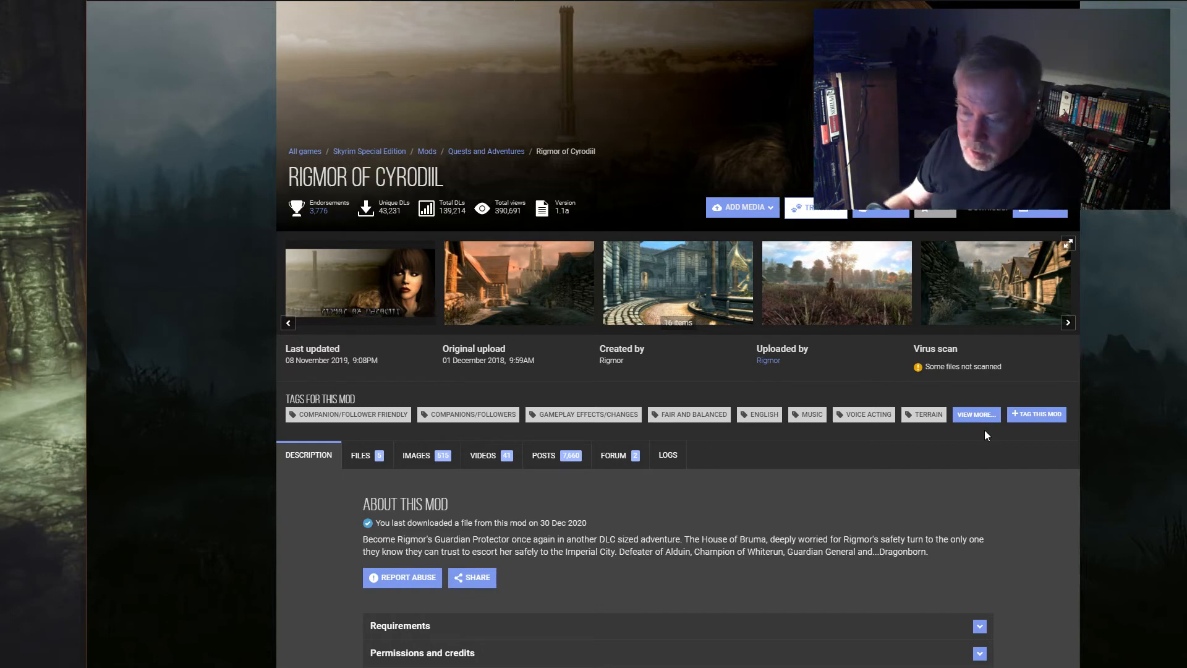
mouse_move(754, 443)
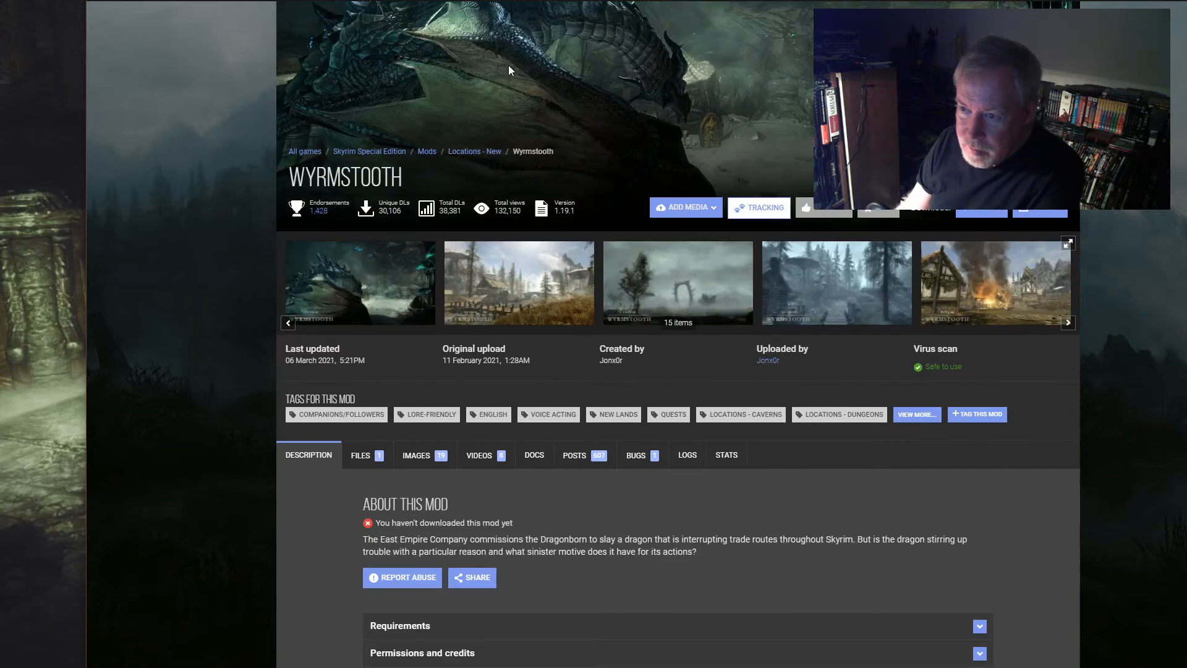
mouse_move(569, 101)
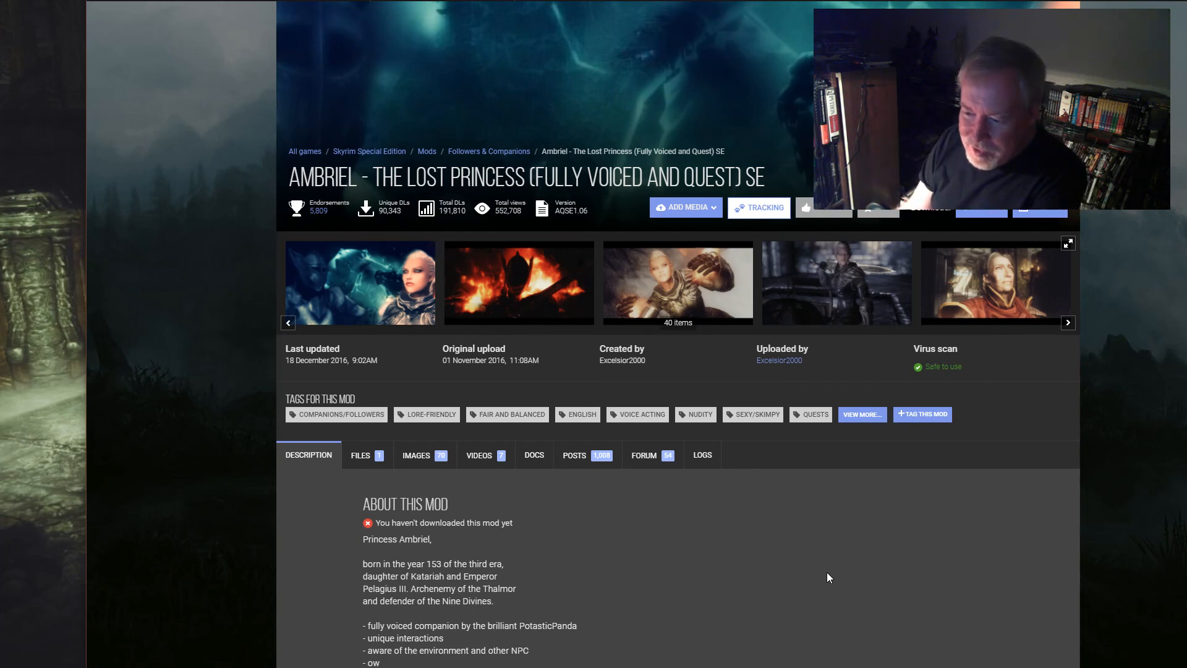
mouse_move(815, 579)
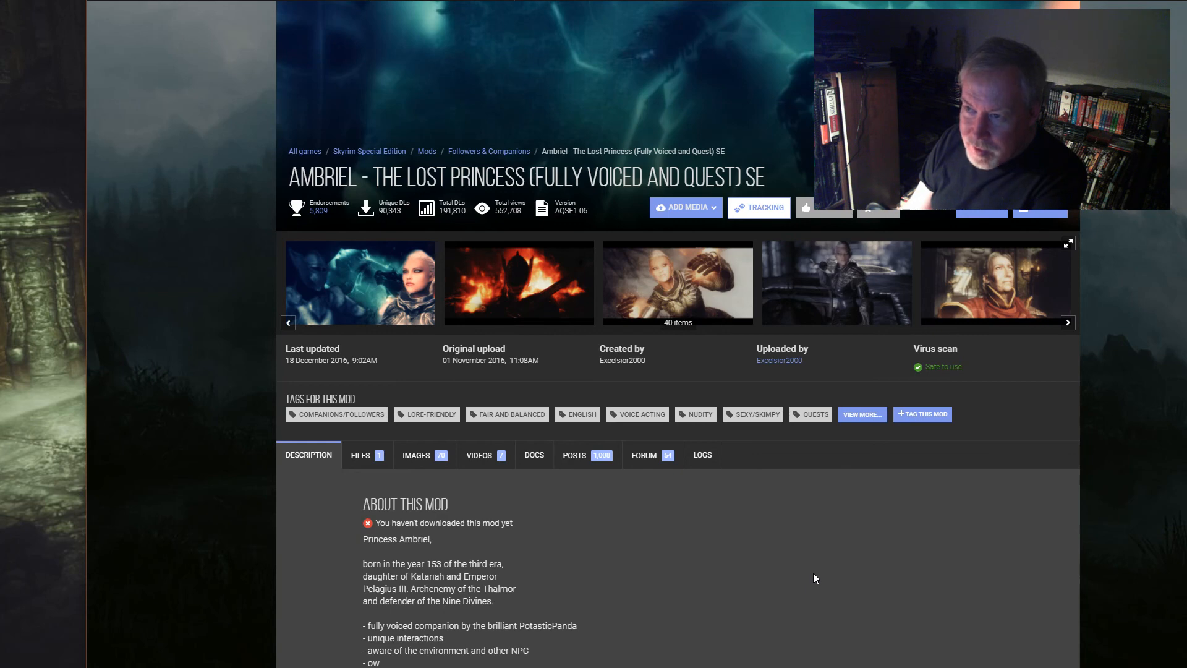